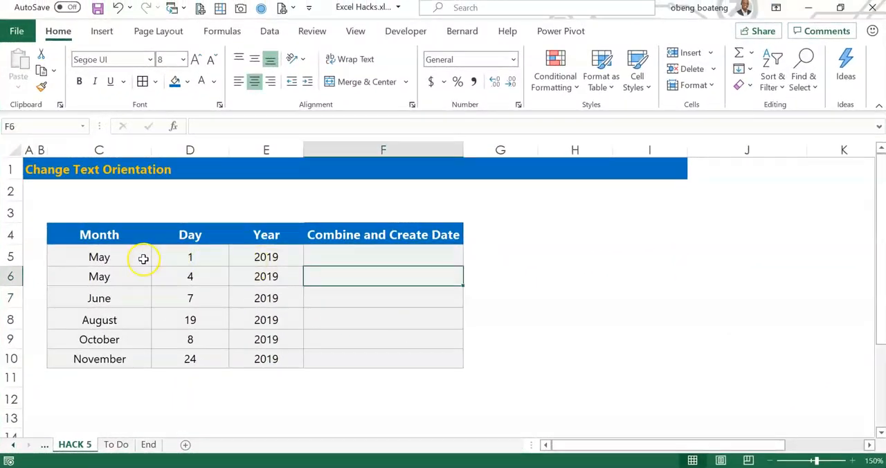
Review the C5, D5 and E5 source cells, then start =DATE( in F5 with E5 as year
click(184, 256)
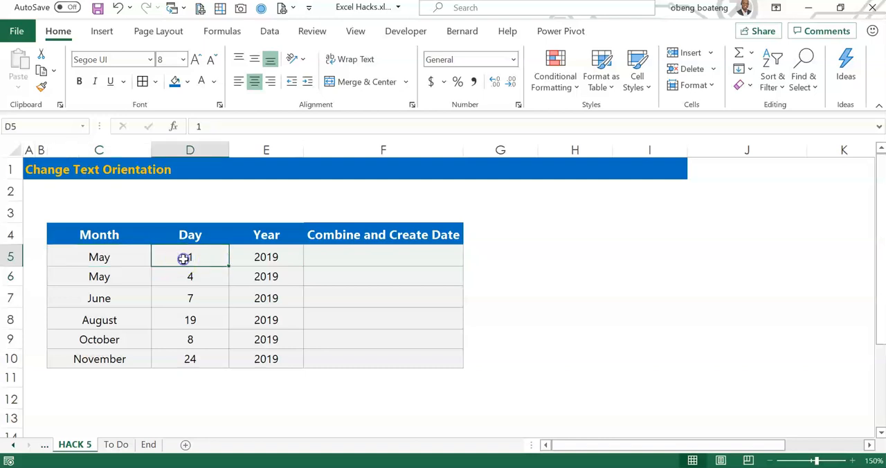
click(266, 256)
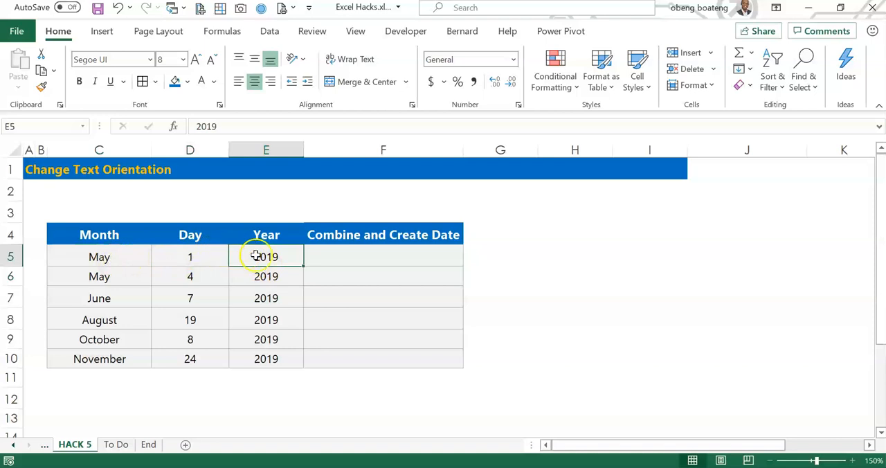
click(362, 256)
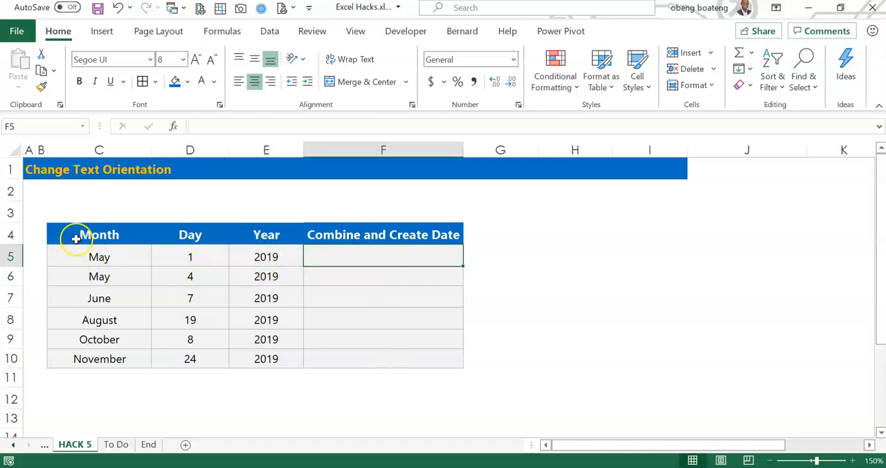
click(99, 257)
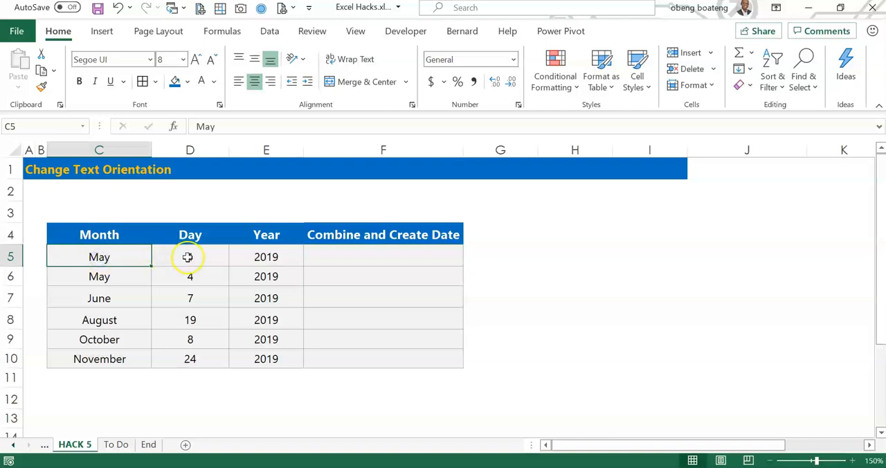
click(266, 256)
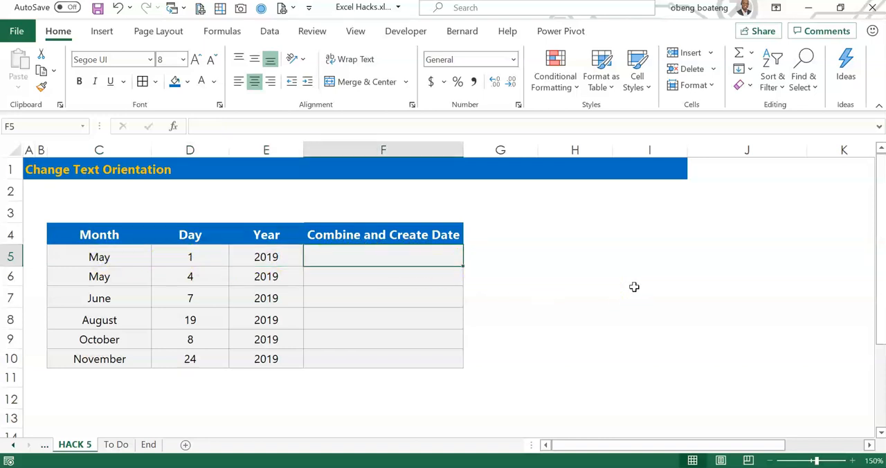
text(=DATE()
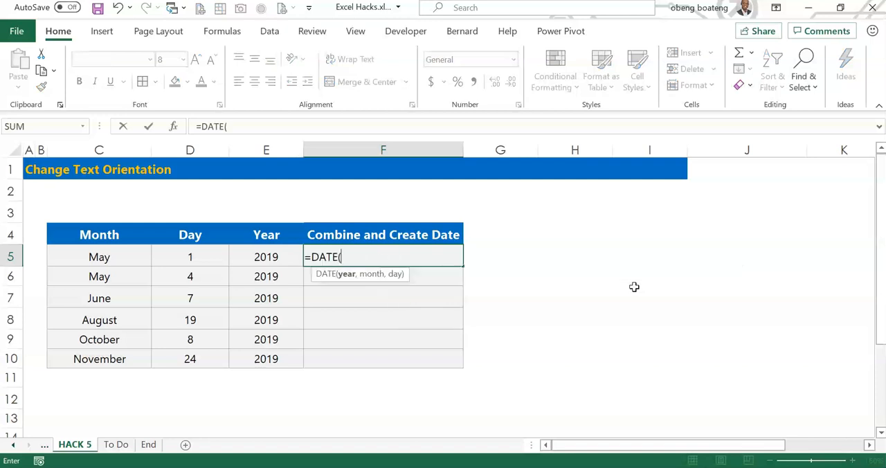
mouse_move(369, 256)
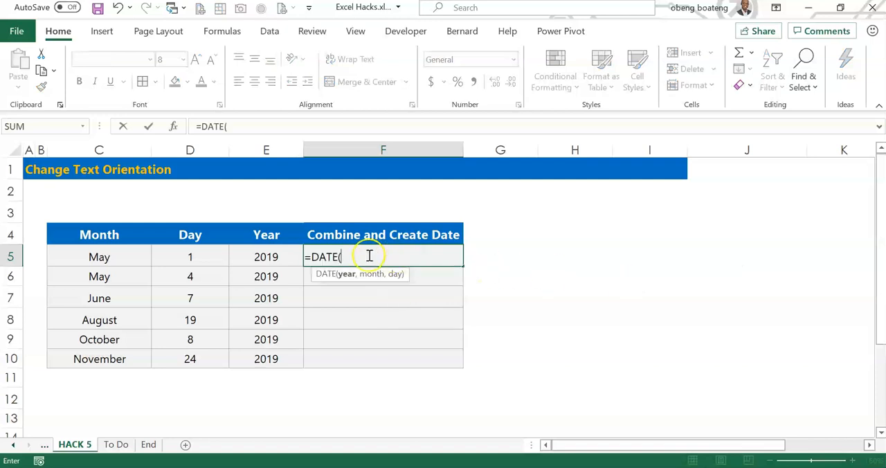
mouse_move(287, 238)
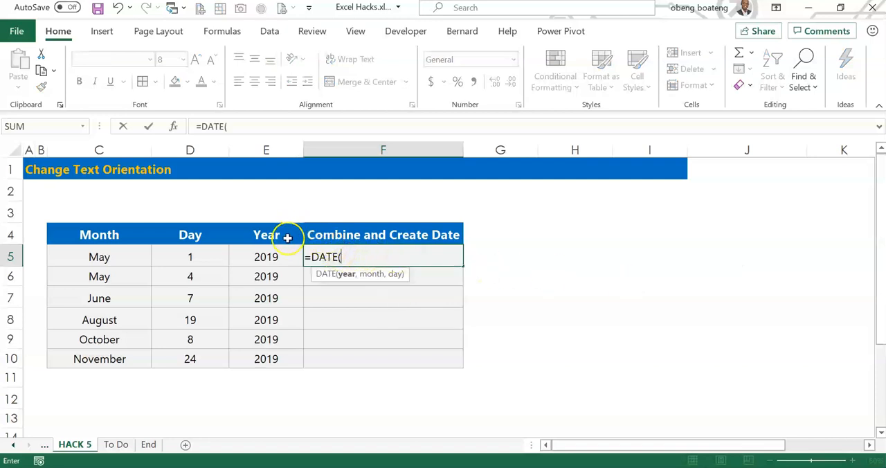
click(266, 256)
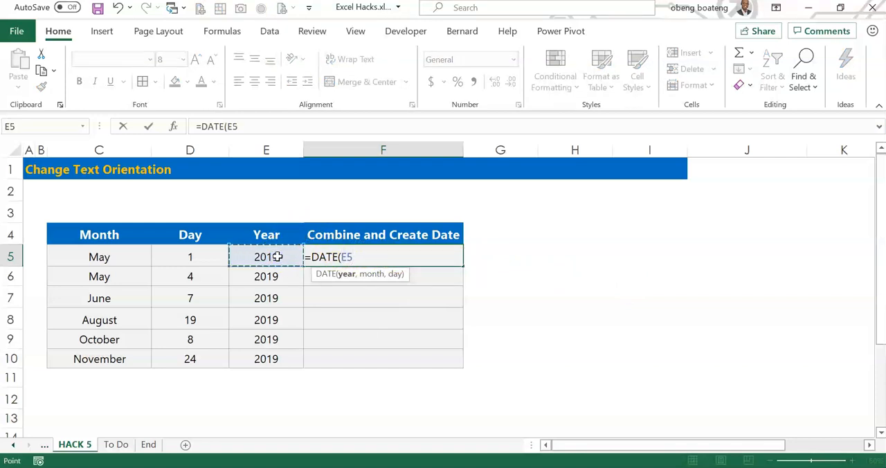
text(,)
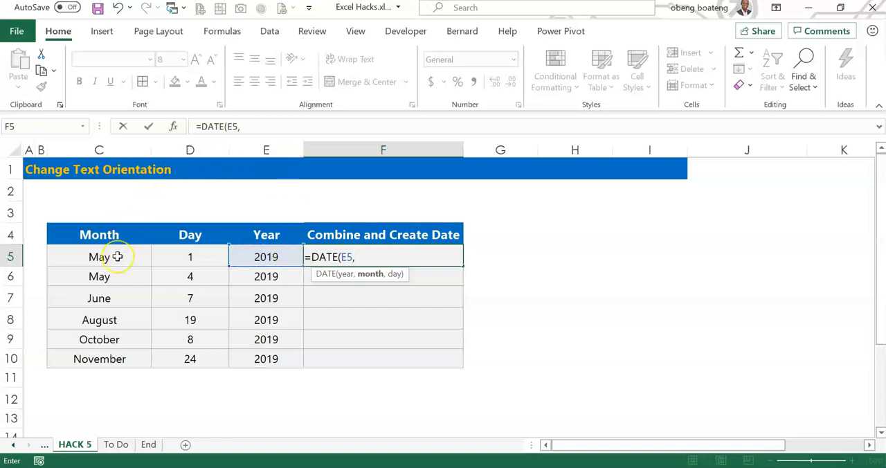
mouse_move(226, 262)
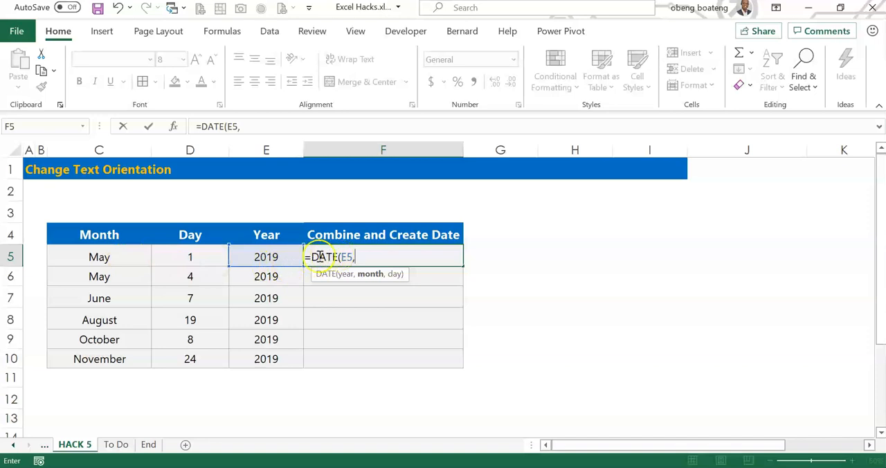
mouse_move(110, 263)
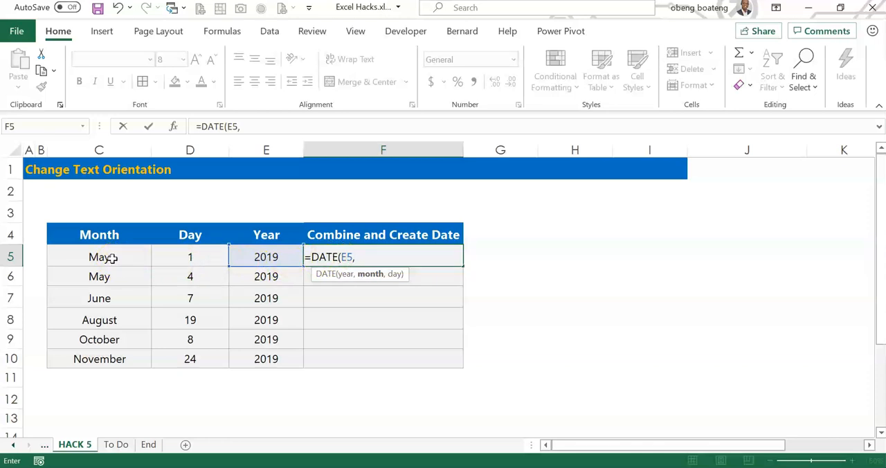
mouse_move(157, 283)
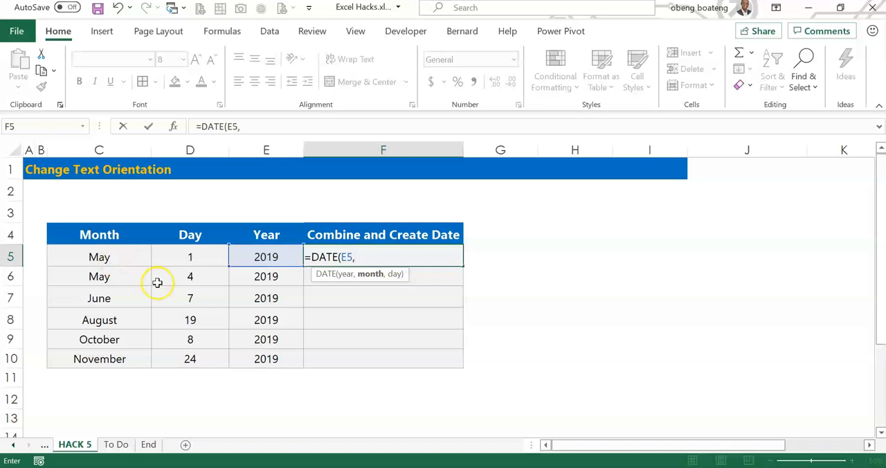
mouse_move(128, 214)
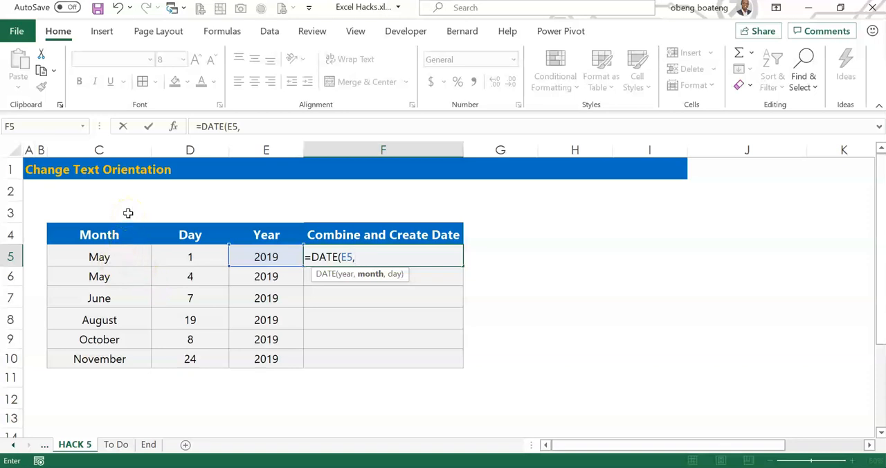
Add MONTH(C5&1) as the month argument of the F5 DATE formula
text(MONTH()
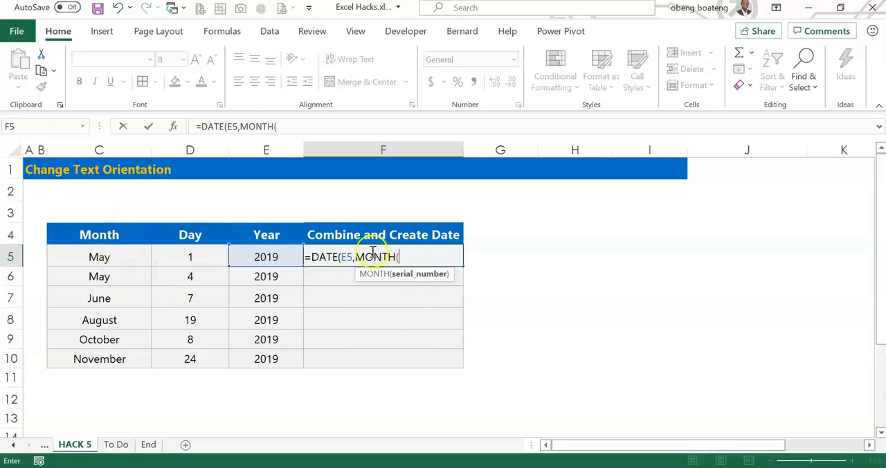
click(99, 256)
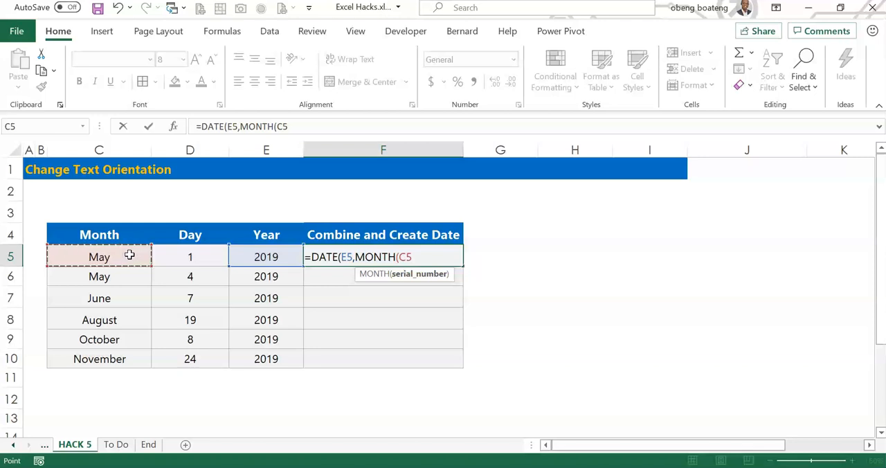
text(&)
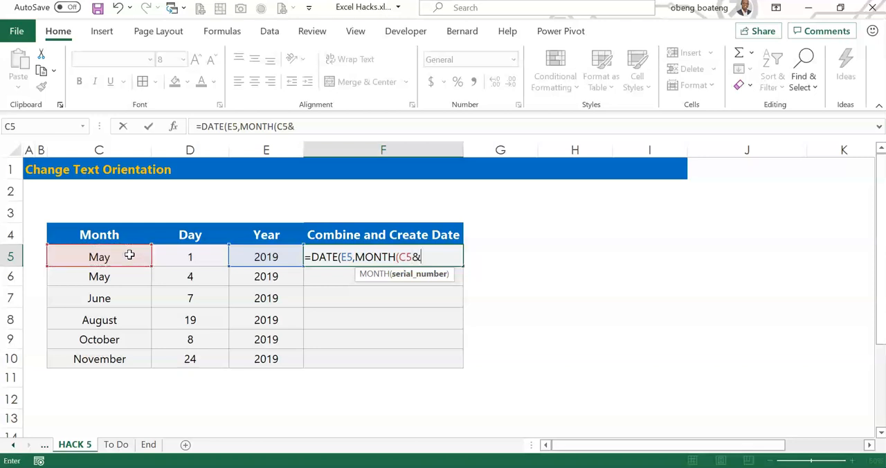
text(1)
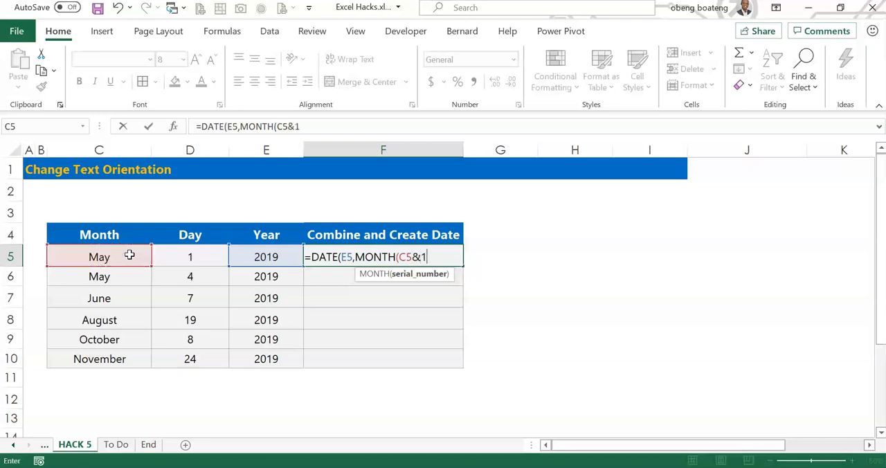
text(),)
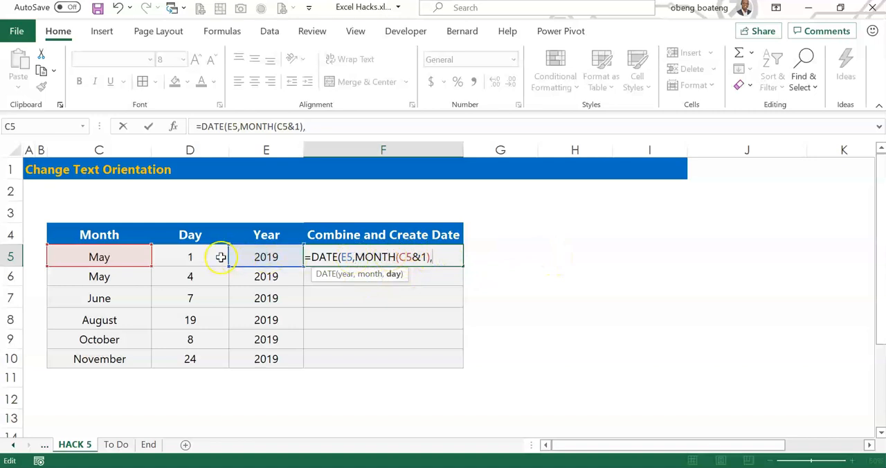
Add D5 as the day argument and commit the formula, showing 5/1/2019
click(190, 256)
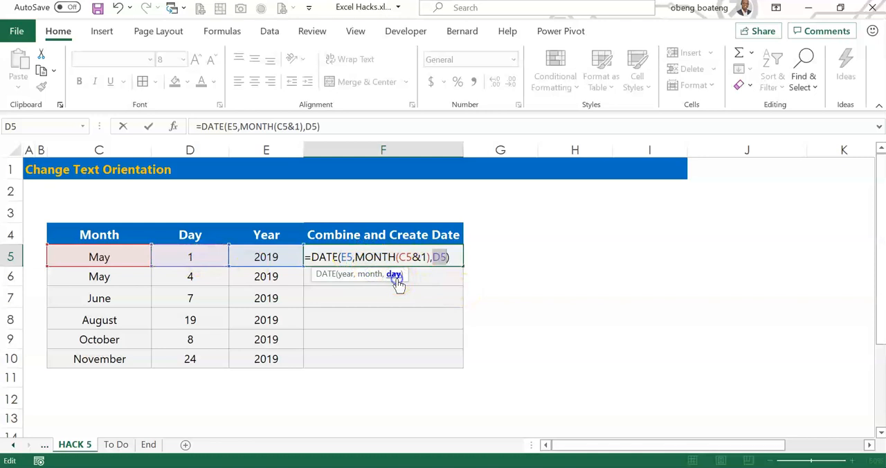
key(Enter)
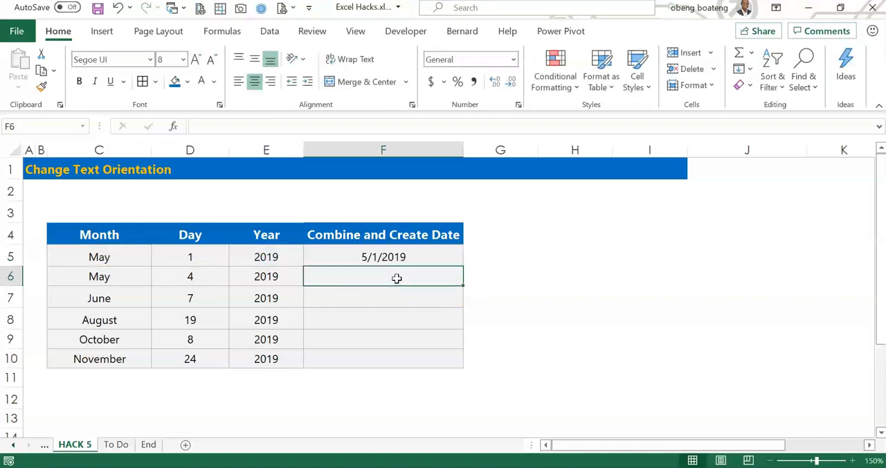
Select the new 5/1/2019 date in F5 to format it
click(384, 257)
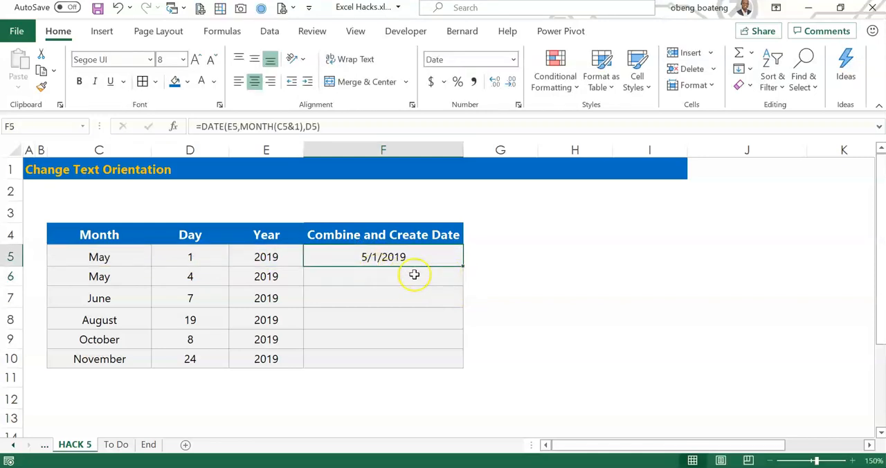
mouse_move(618, 279)
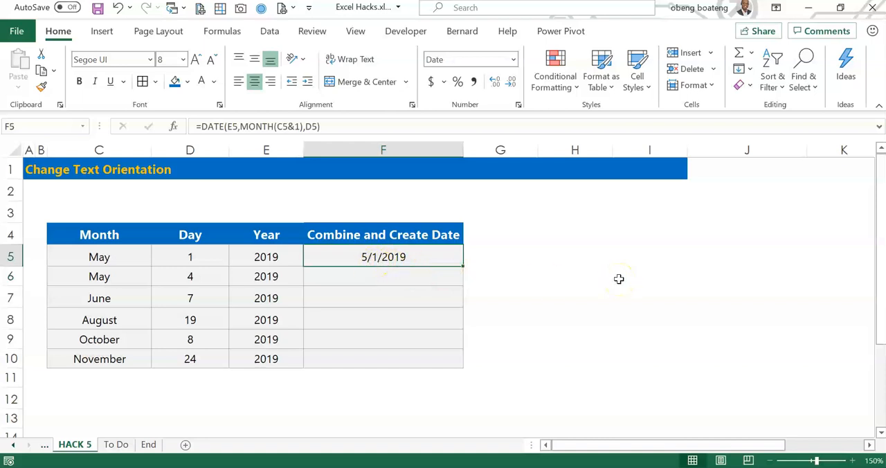
mouse_move(704, 291)
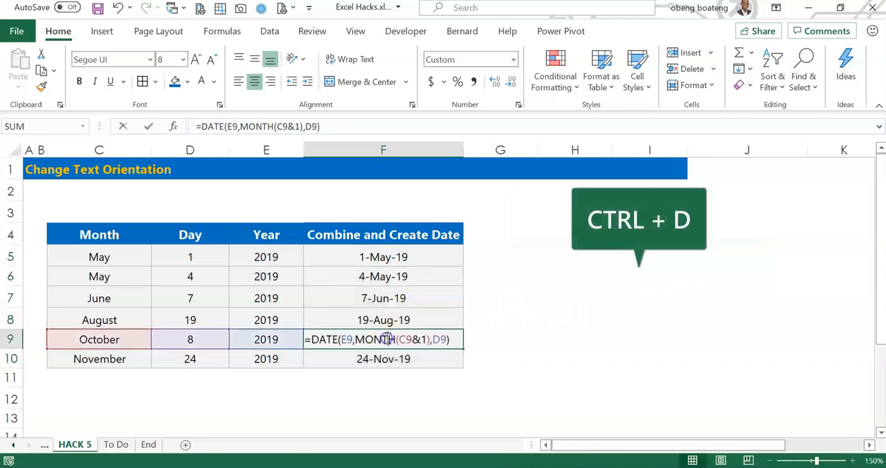
Leave the F9 formula unchanged, with dates from 1-May-19 to 24-Nov-19 shown
key(Enter)
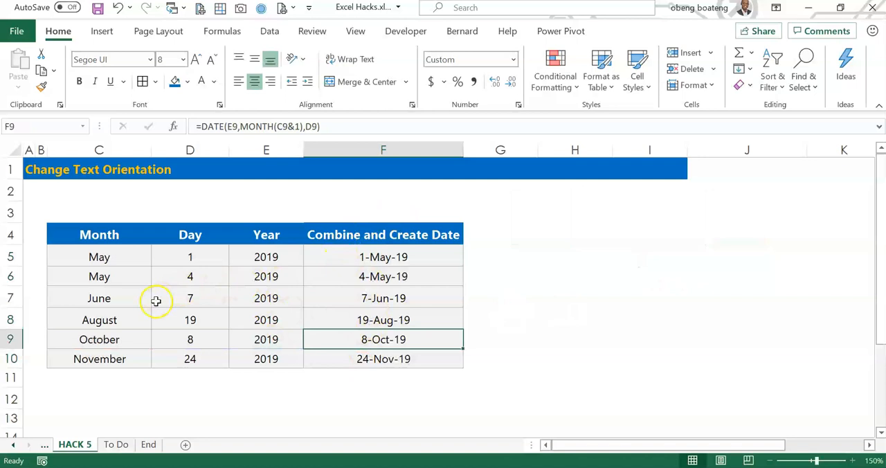
mouse_move(150, 395)
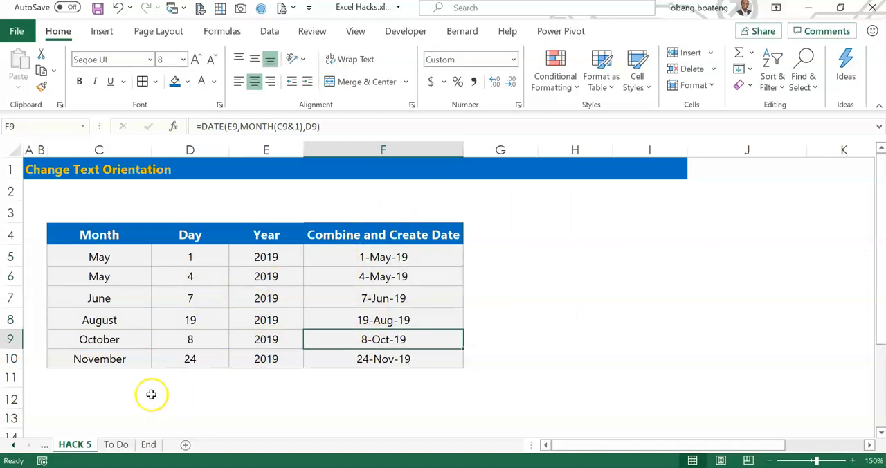
mouse_move(62, 419)
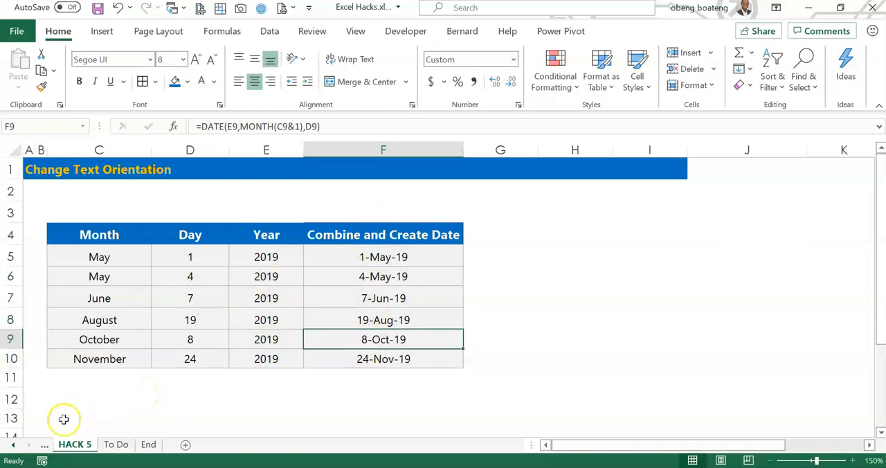